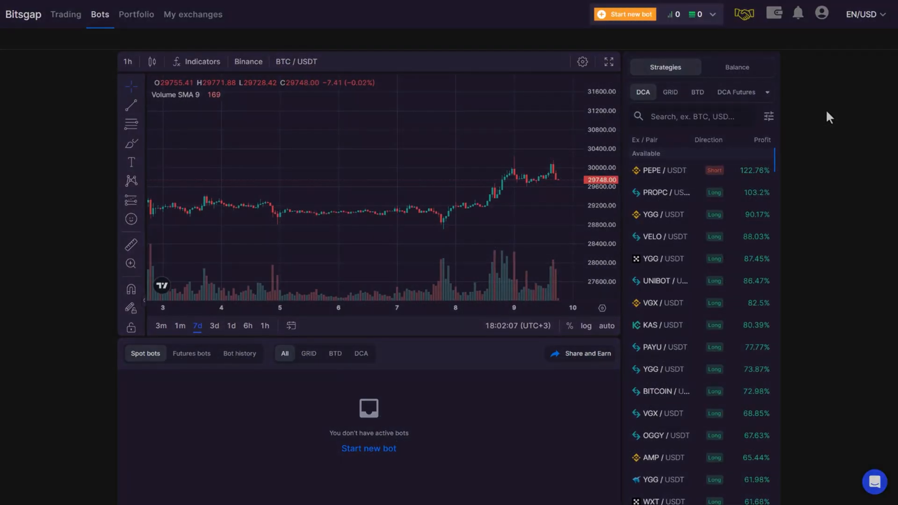
# - Start a GRID bot from the top-ranked SPRT/USDT Huobi strategy and launch it with 9,800 USDT
pyautogui.click(624, 14)
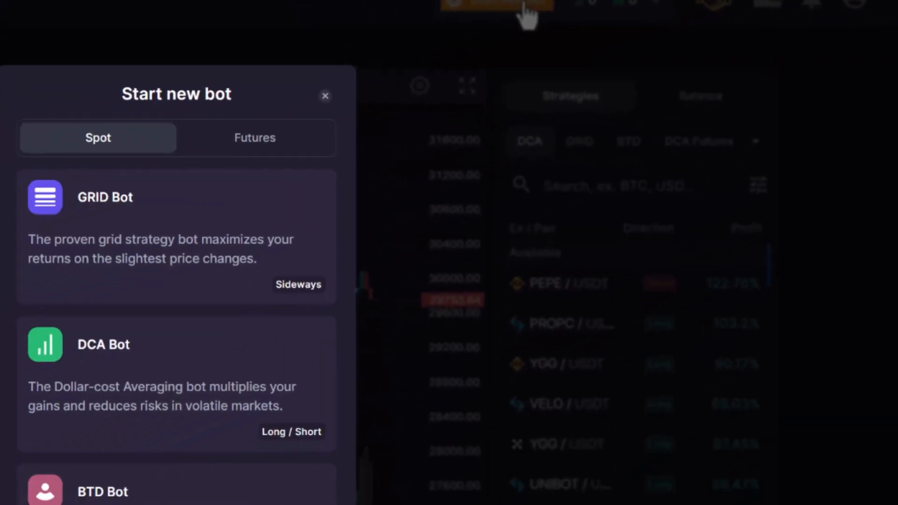
pyautogui.click(324, 95)
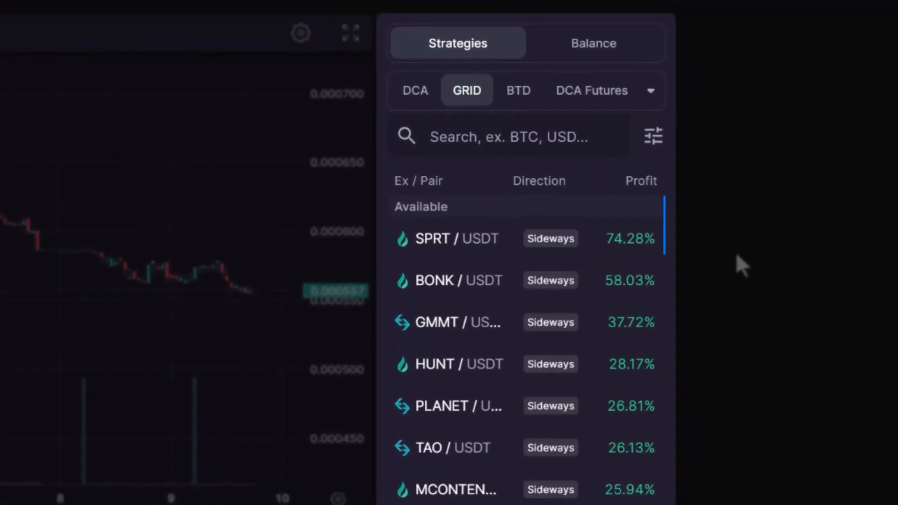
pyautogui.click(447, 238)
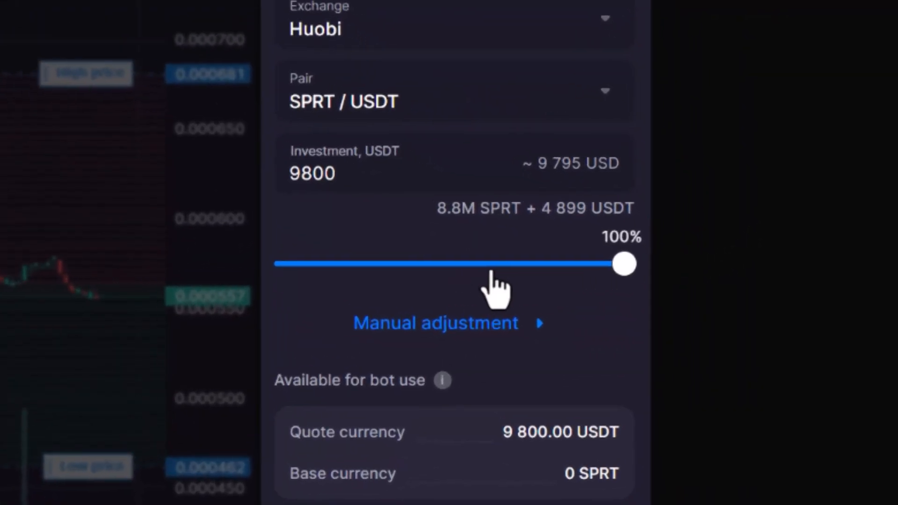
pyautogui.scroll(-3)
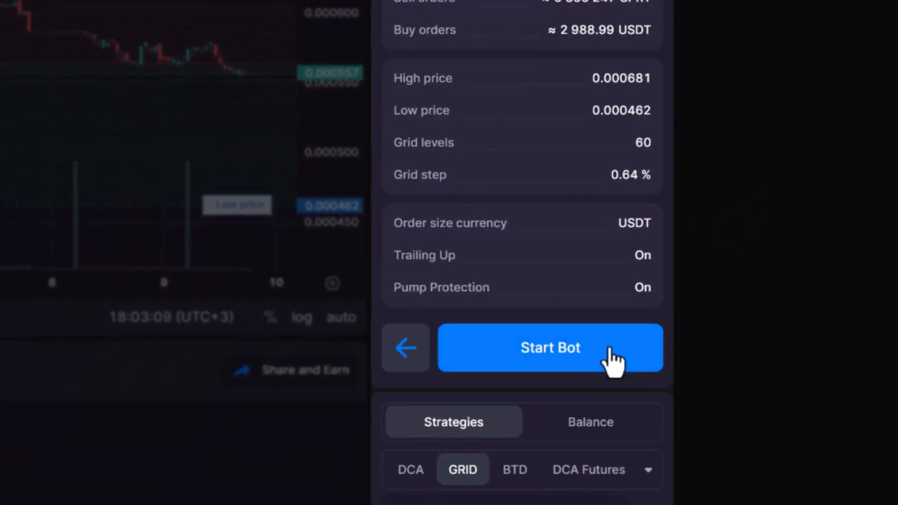
pyautogui.click(550, 347)
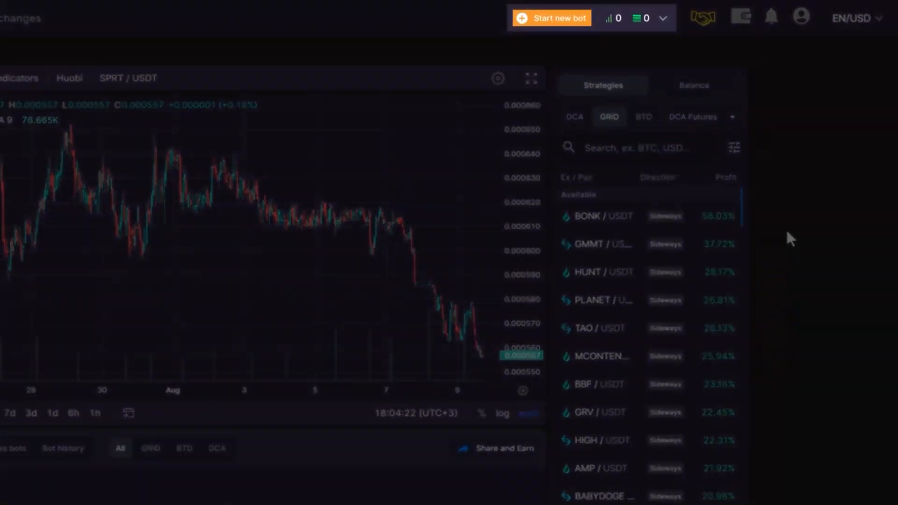
# - Start a new GRID bot on Binance for BTC/USDT with a 1000 USDT investment
pyautogui.click(552, 18)
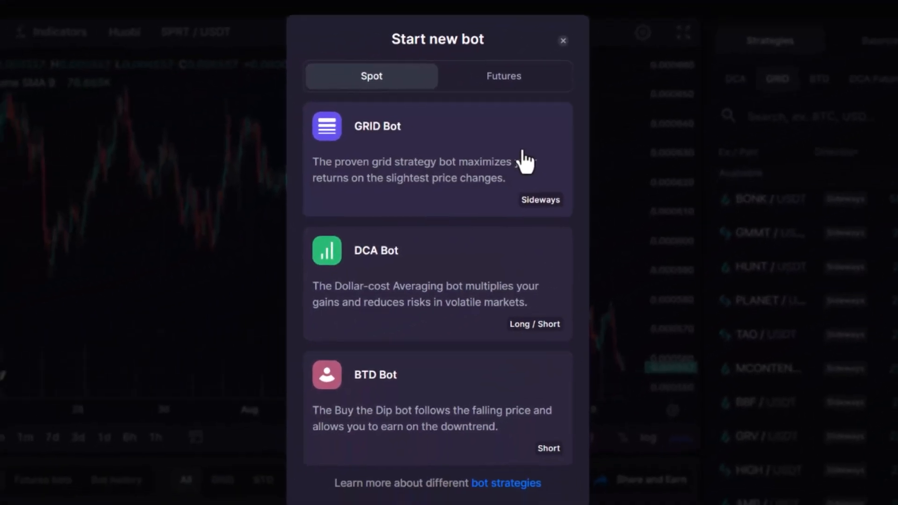
pyautogui.click(437, 159)
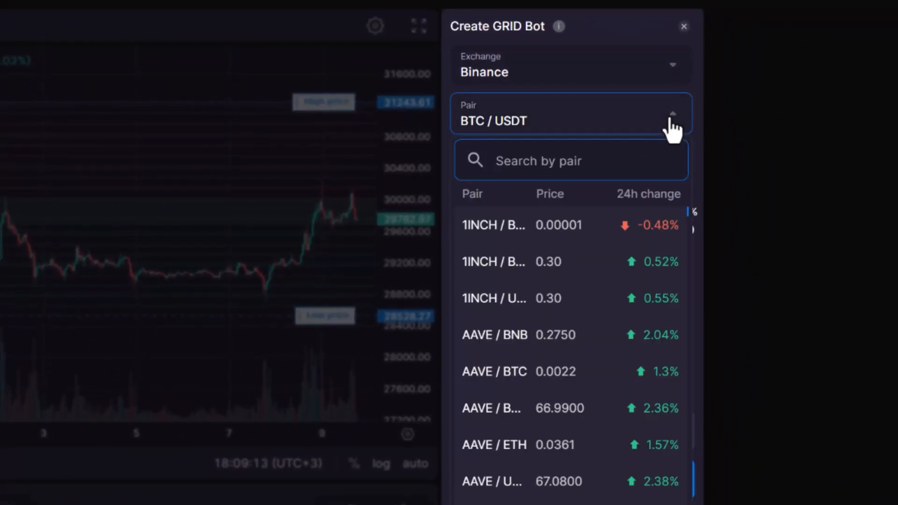
pyautogui.click(672, 113)
pyautogui.write('1000')
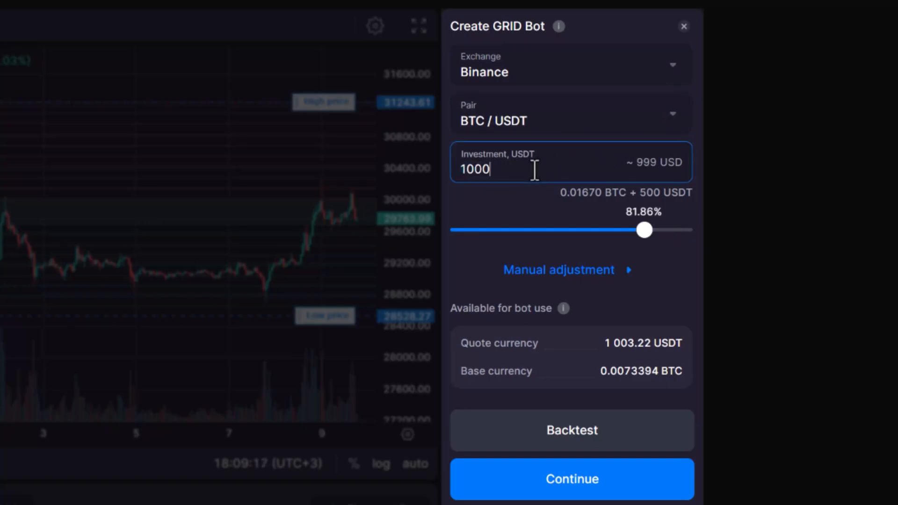
pyautogui.moveTo(759, 192)
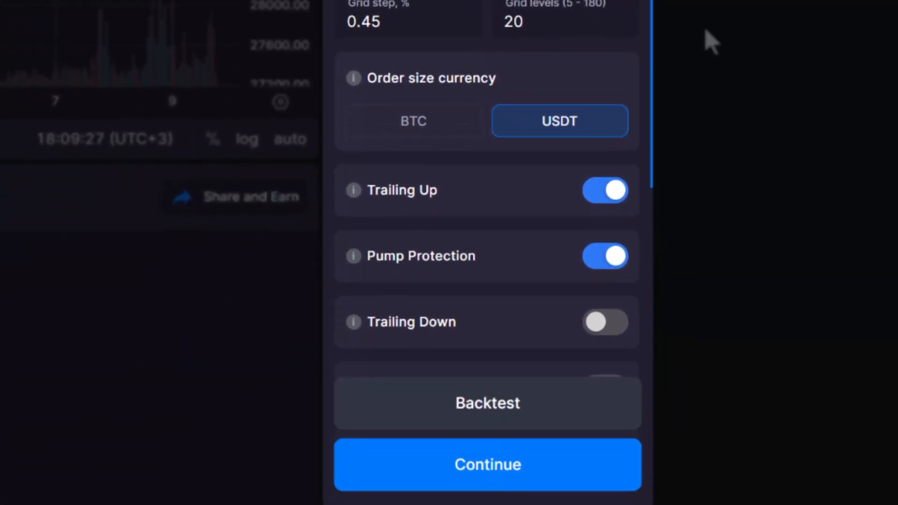
pyautogui.scroll(3)
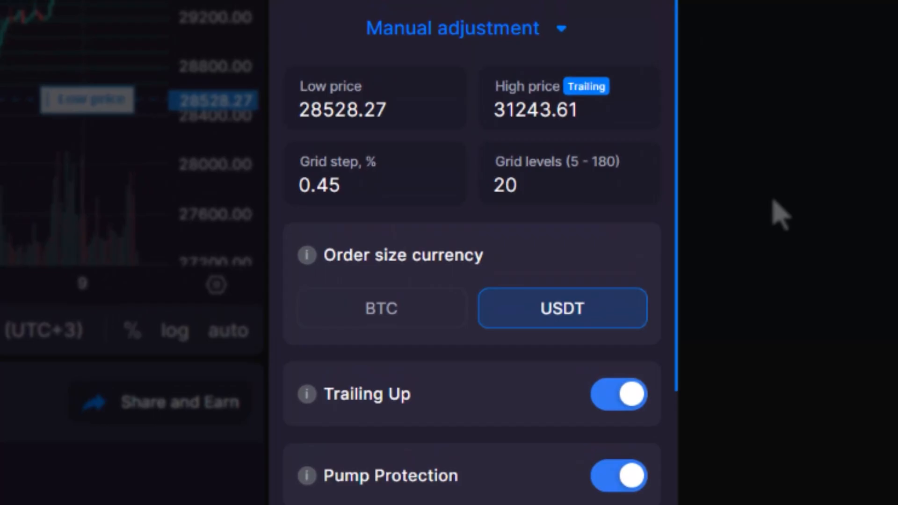
# - Keep the 28,528.27–31,243.61 range with 20 levels and 0.45% step, order sizes in USDT
pyautogui.click(375, 174)
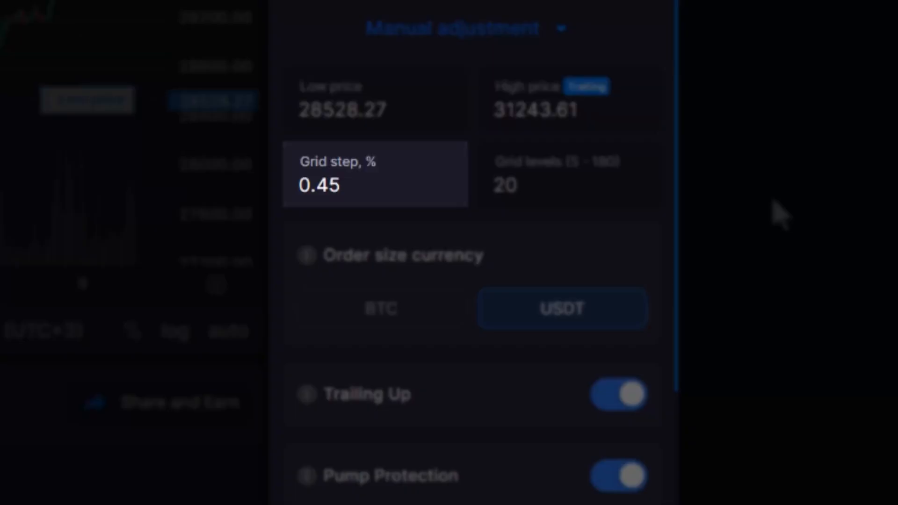
pyautogui.click(570, 174)
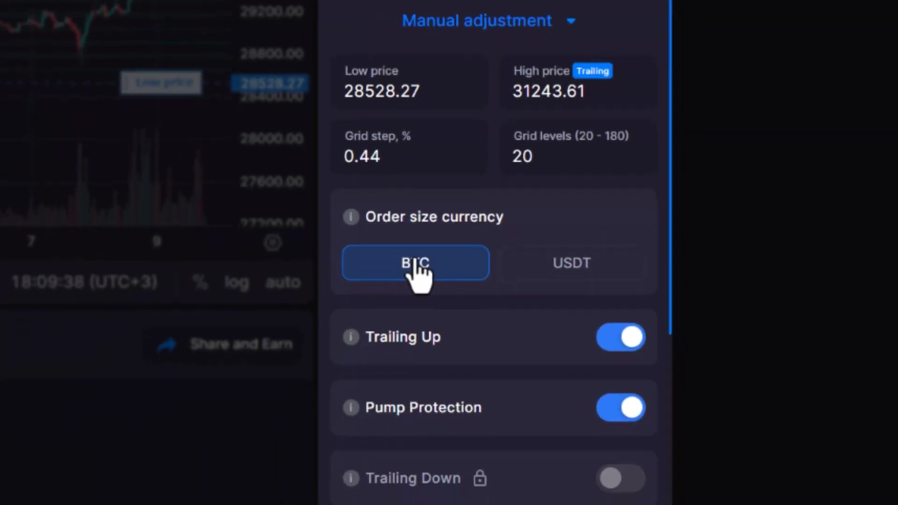
pyautogui.click(571, 263)
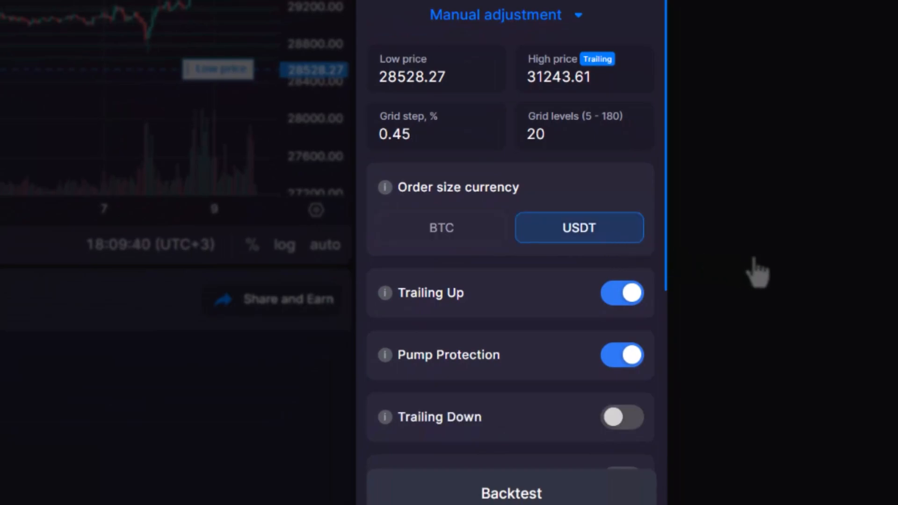
pyautogui.moveTo(757, 412)
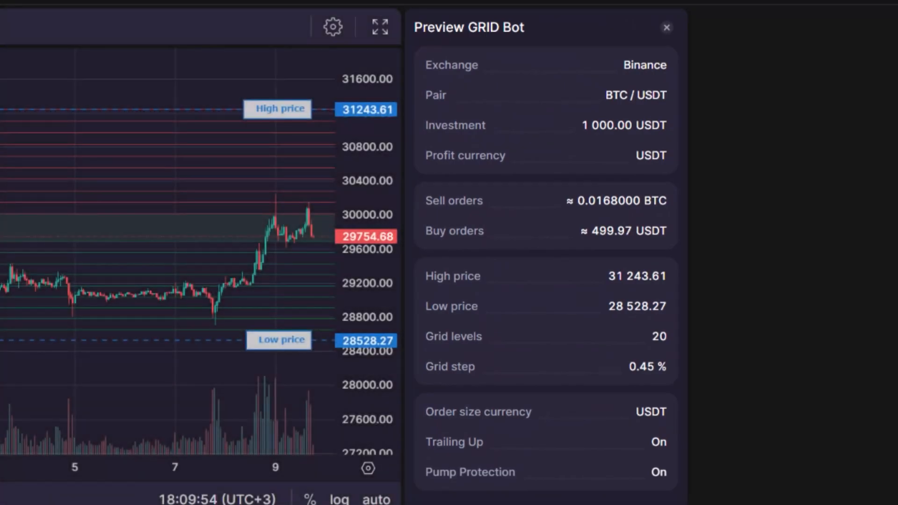
# - Launch the BTC/USDT GRID bot and dismiss the success confirmation so it lists as Active
pyautogui.scroll(-3)
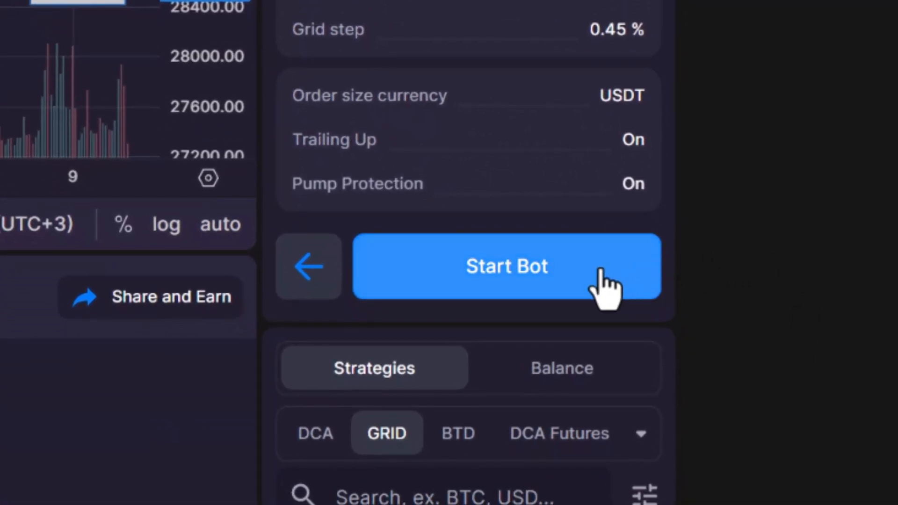
pyautogui.click(506, 265)
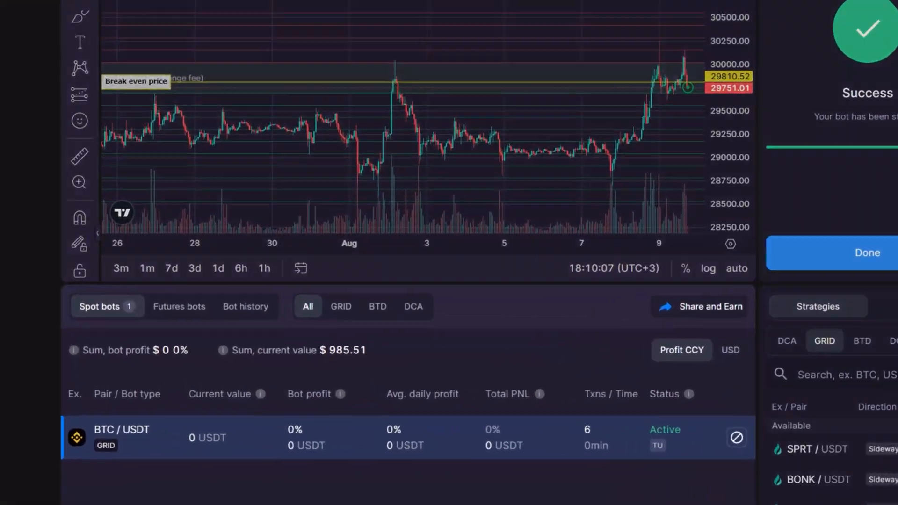
pyautogui.click(867, 252)
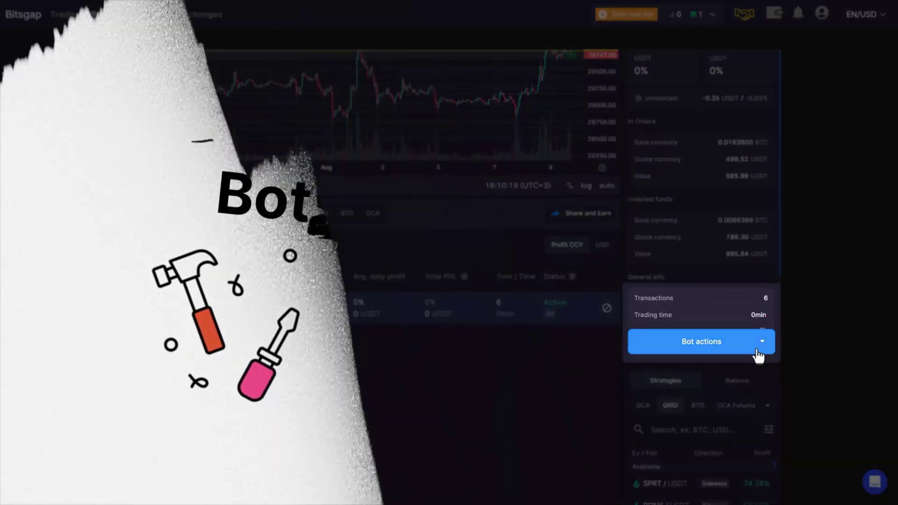
# - Bring up the Bot actions menu to modify or stop the running BTC/USDT bot
pyautogui.click(700, 341)
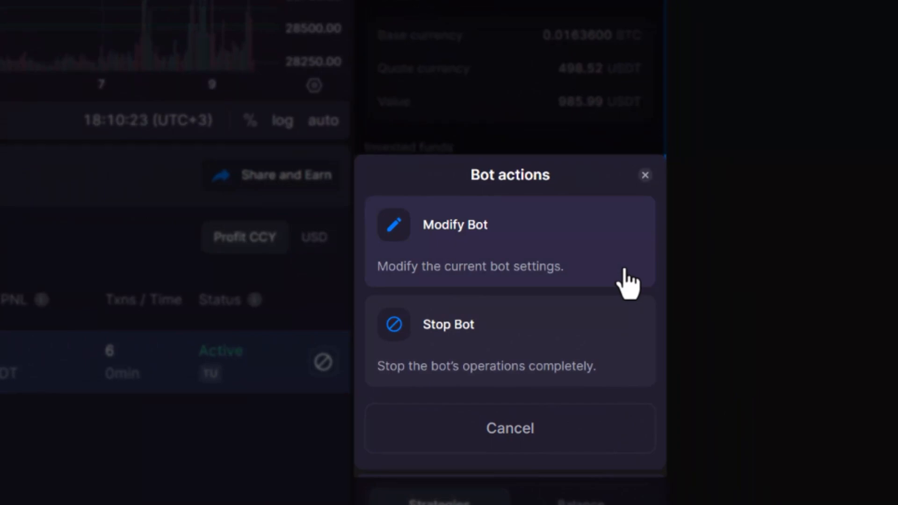
pyautogui.moveTo(630, 281)
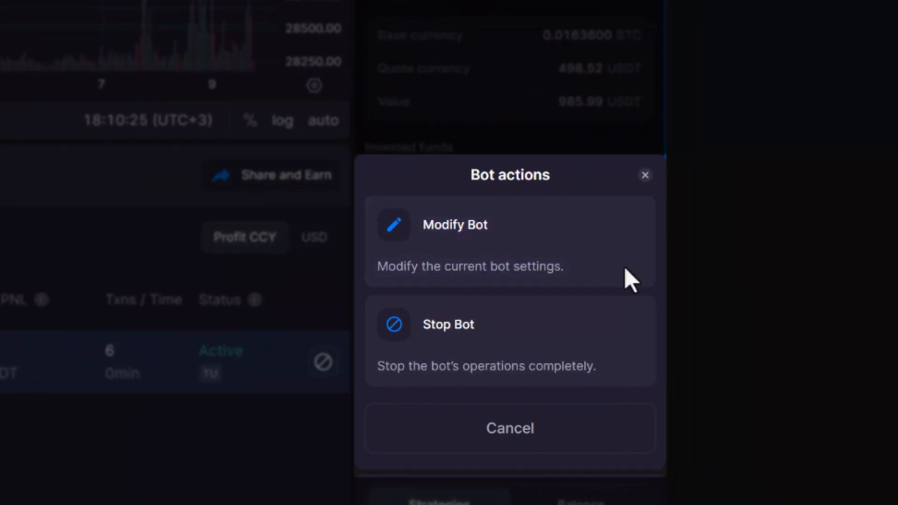
pyautogui.moveTo(629, 367)
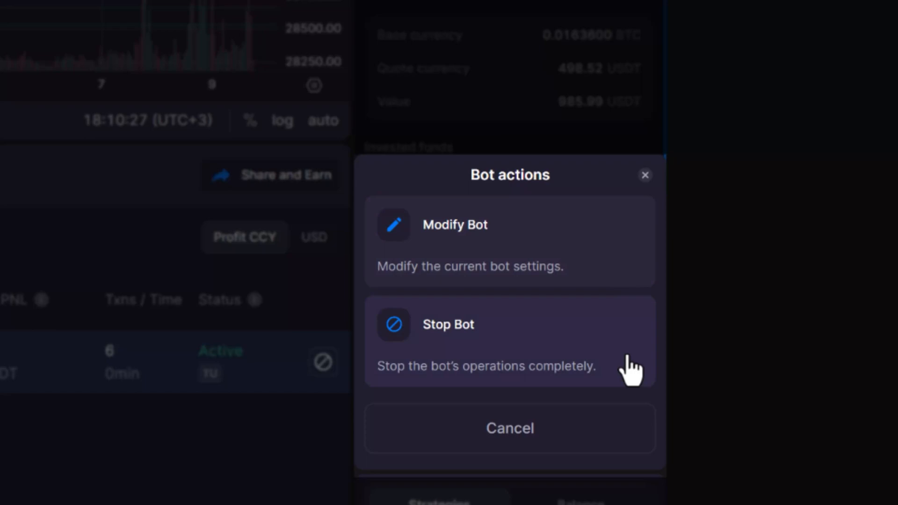